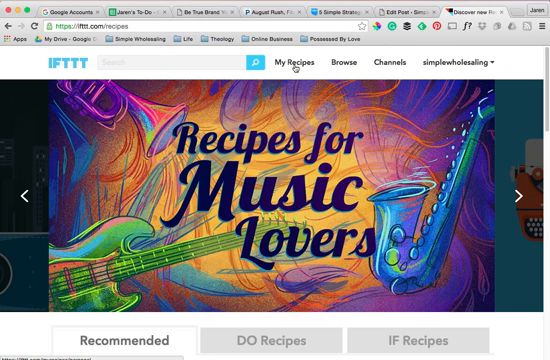
Step: From My Recipes, start a new recipe and choose Craigslist as the 'this' trigger channel
left_click(307, 61)
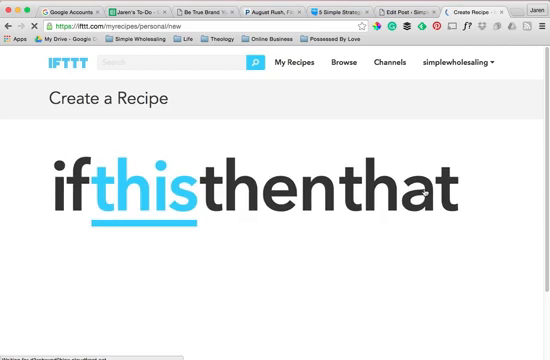
left_click(121, 187)
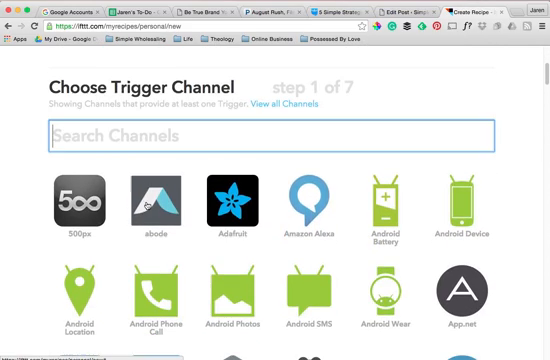
scroll("down", 3)
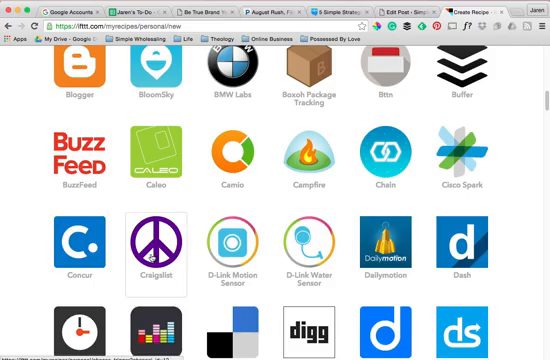
left_click(148, 255)
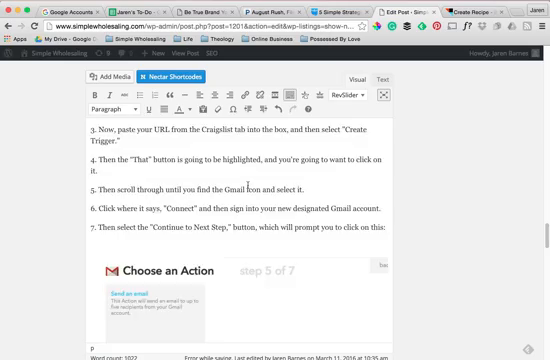
Step: Scroll the WordPress guide post between its Step 3 and Step 4 Craigslist trigger instructions
scroll("up", 3)
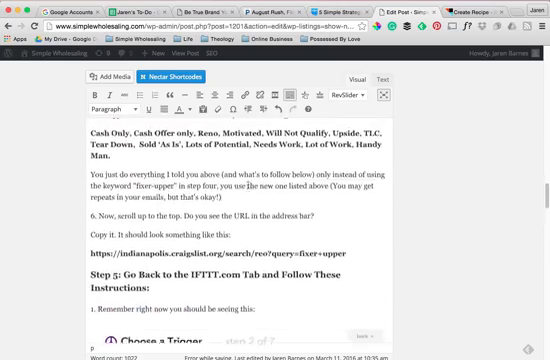
scroll("down", 3)
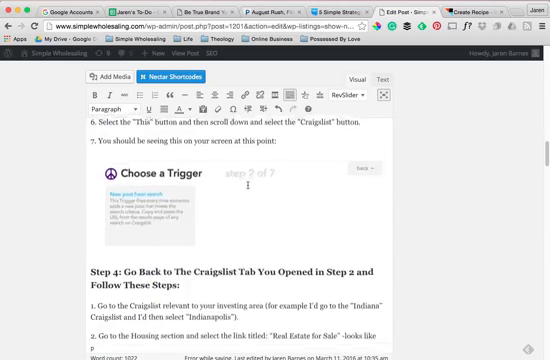
scroll("up", 3)
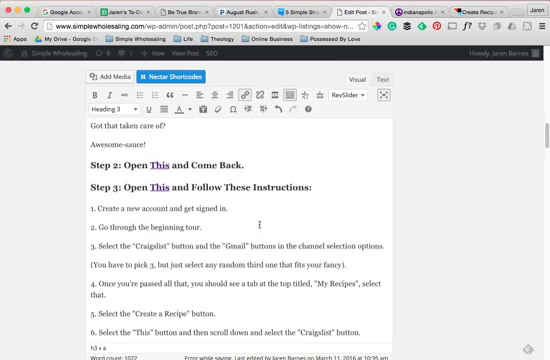
Step: Find the guide's keyword list and select the 'Cash Only' keyword for copying
scroll("down", 3)
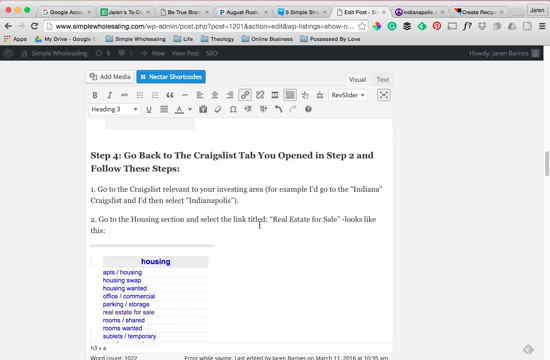
scroll("down", 3)
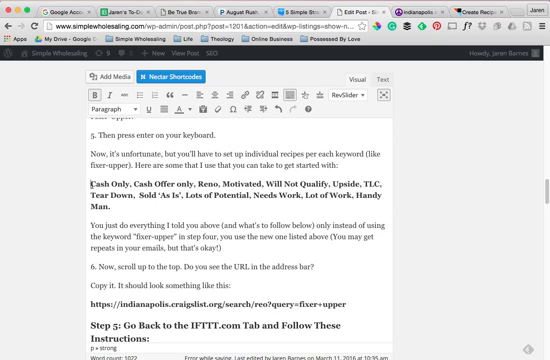
double_click(102, 182)
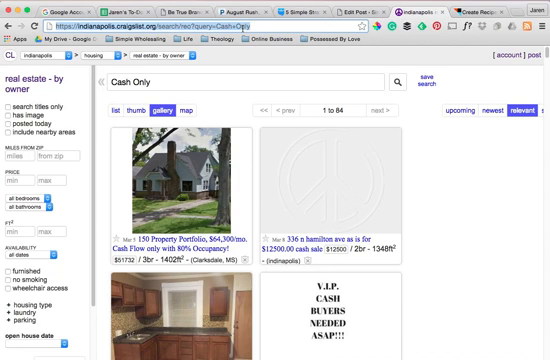
mouse_move(480, 8)
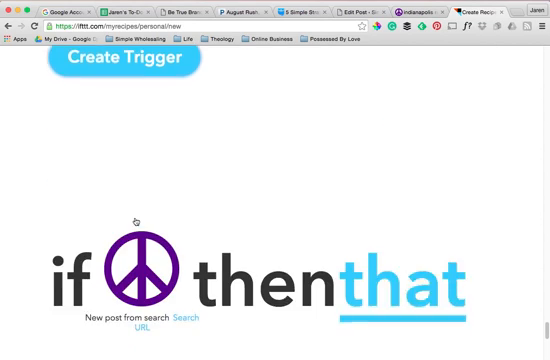
Step: With the Craigslist search trigger created, choose Gmail as the 'that' action channel
scroll("down", 3)
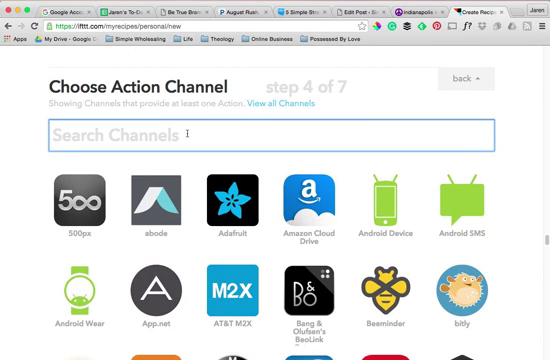
scroll("down", 3)
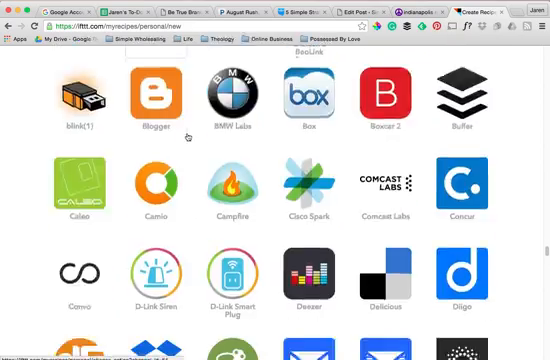
scroll("down", 3)
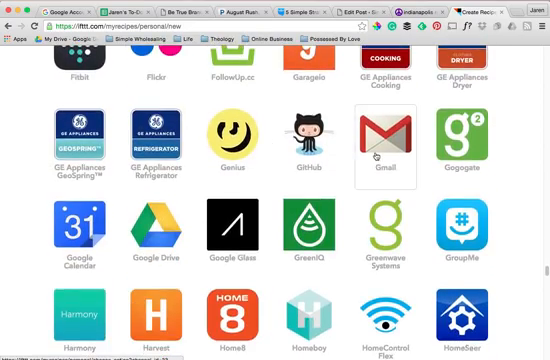
left_click(381, 135)
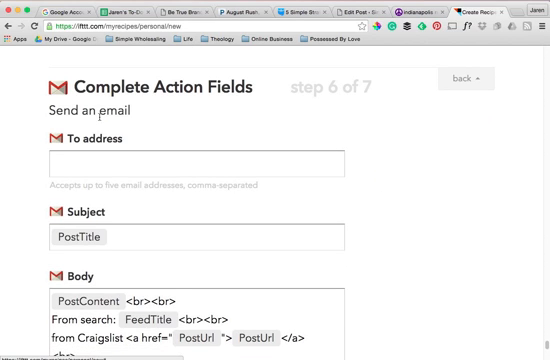
Step: Address the email to the simplewholesa... gmail.com account with subject 'Cash Only'
left_click(180, 164)
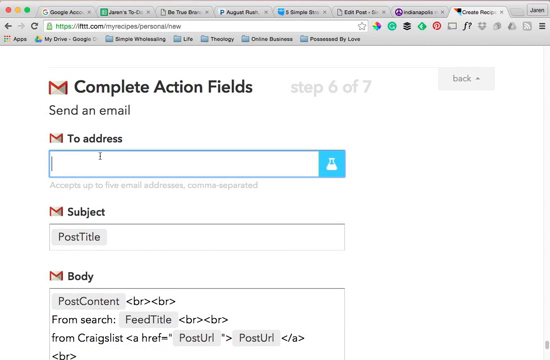
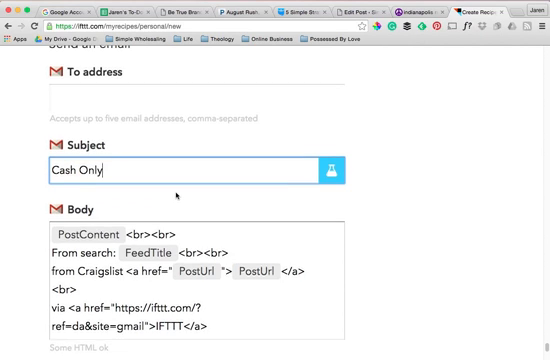
scroll("down", 3)
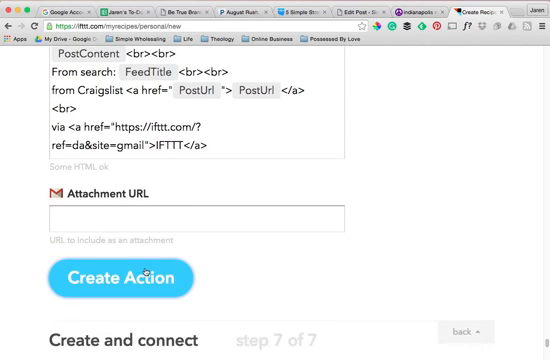
Step: Create the Gmail action and reach the recipe title and Create Recipe review step
left_click(120, 278)
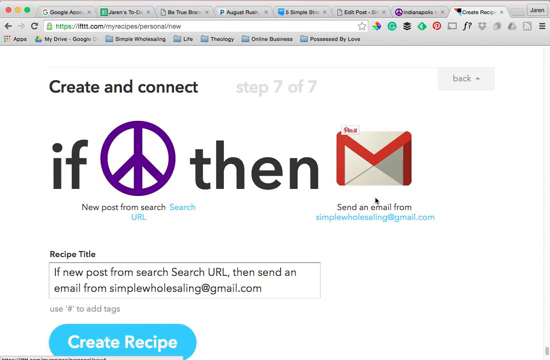
scroll("down", 3)
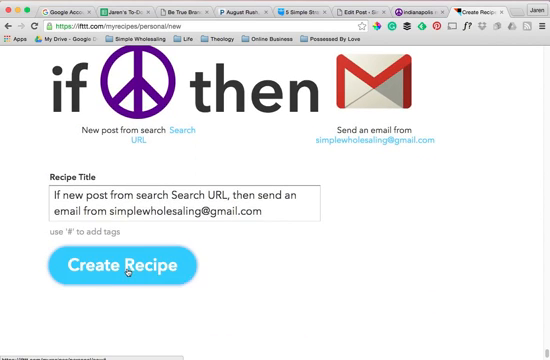